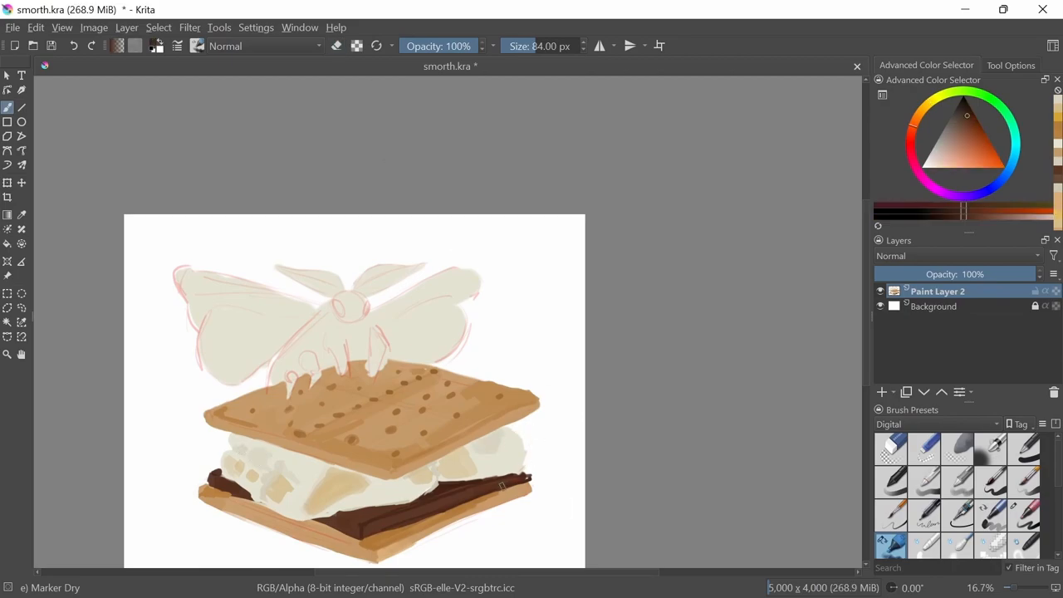
- Apply an HSV/HSL adjustment with Hue set to 6 to warm the cracker
click(1021, 526)
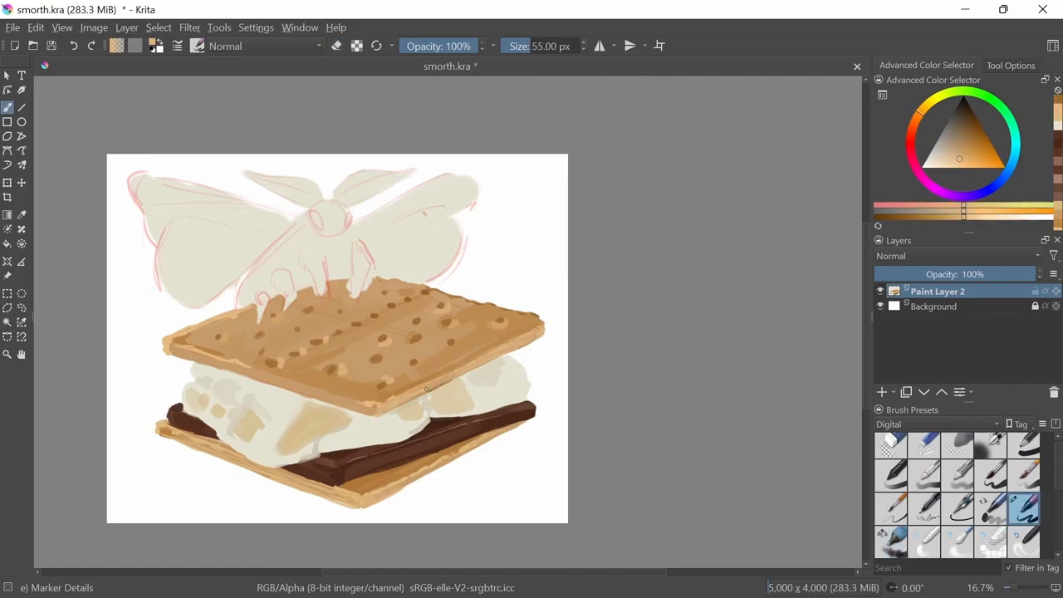
scroll(down, 3)
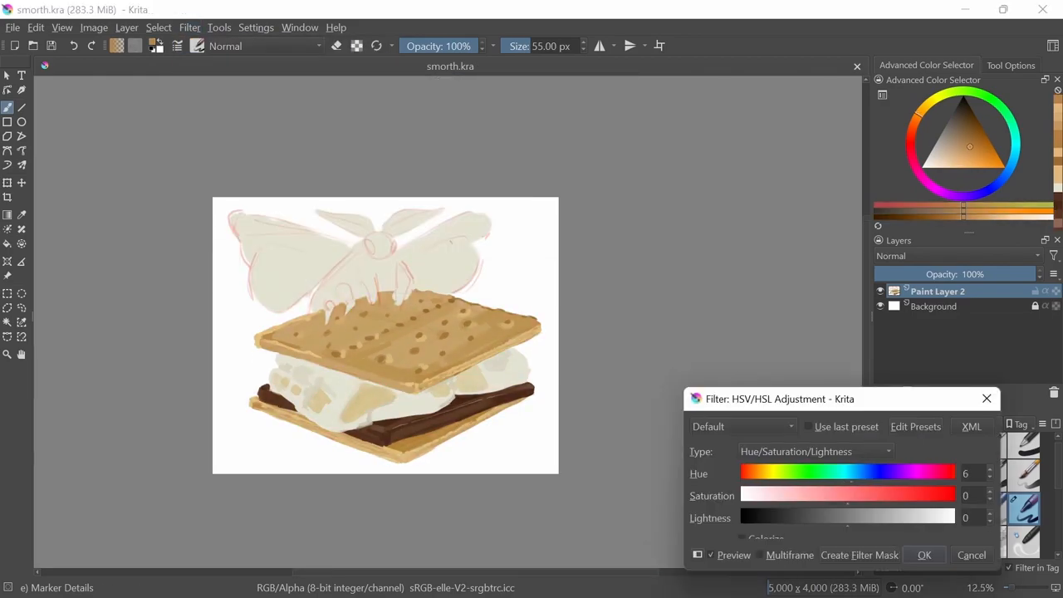
click(923, 554)
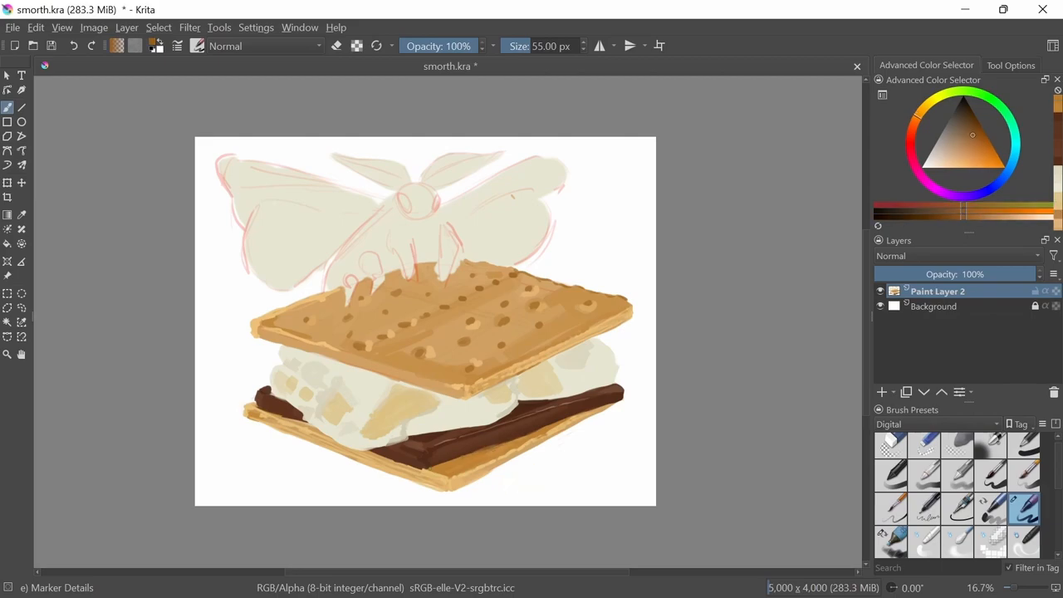
- Paint the moth's fuzzy white fur, legs, dark eyes and antennae with the marker brush
click(572, 466)
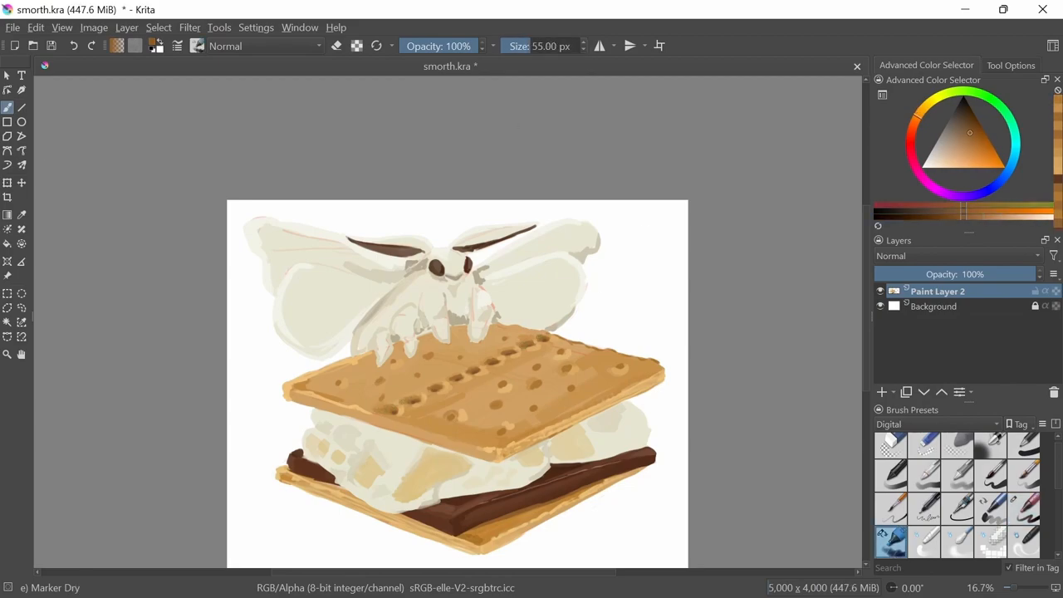
- Paint rows of dark docking holes across the top cracker with Marker Details
scroll(down, 3)
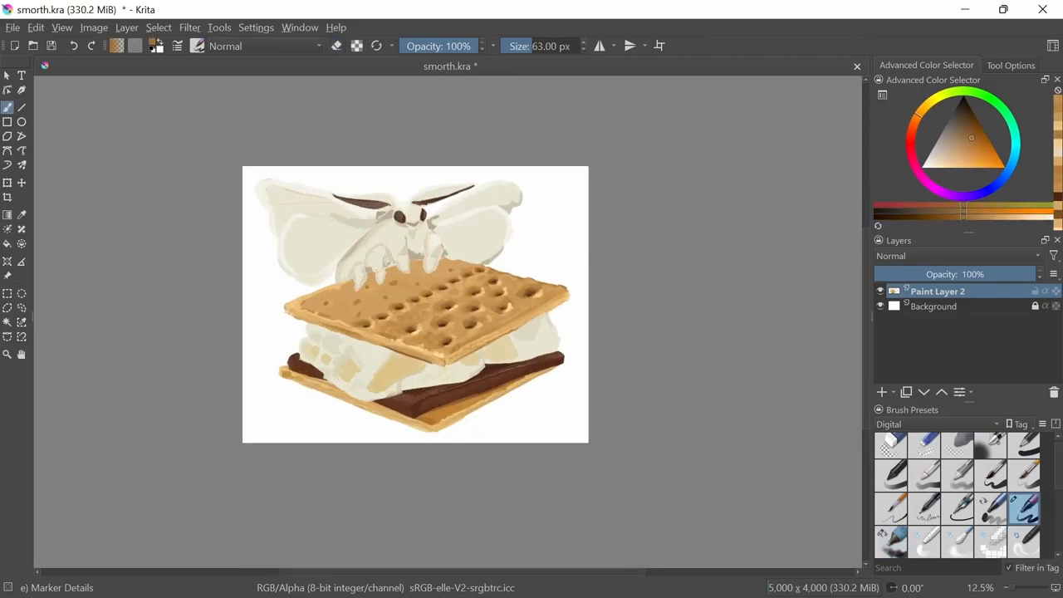
- Add light and dark speckled texture and deeper shading around the cracker's holes and edges
scroll(down, 3)
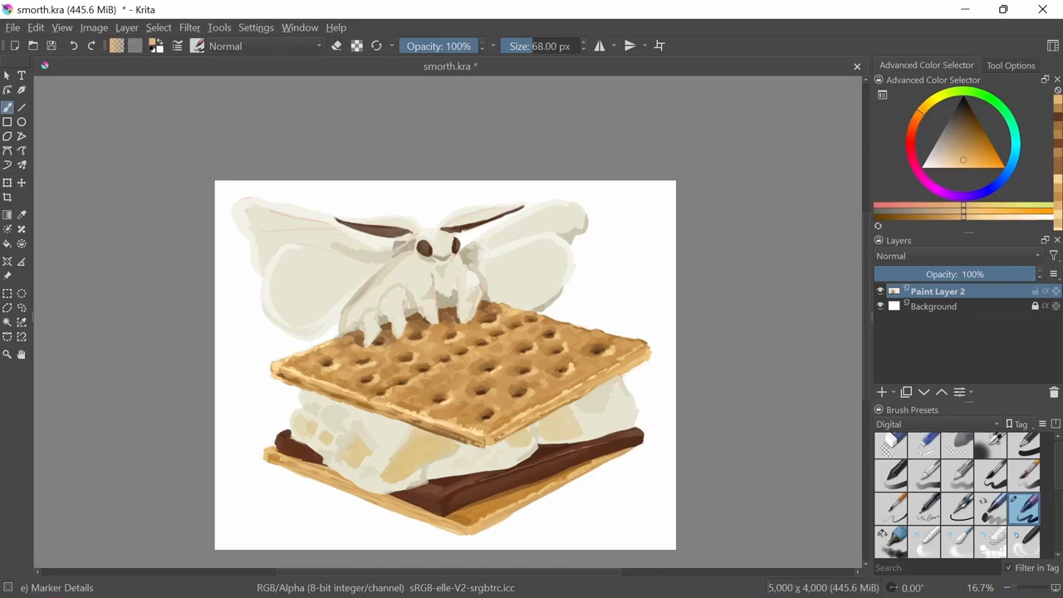
scroll(down, 3)
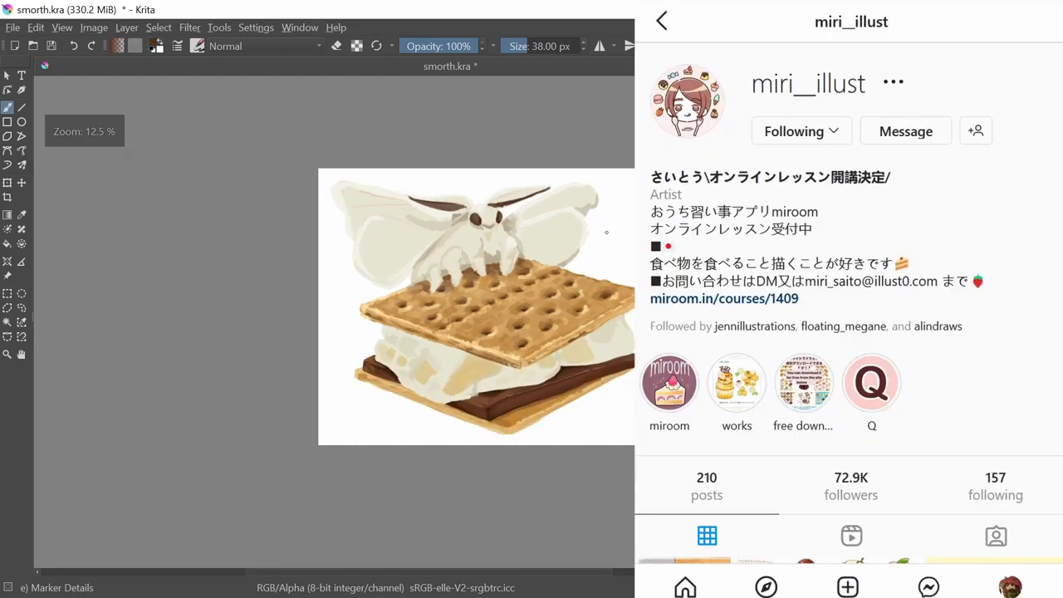
- Scroll through the illustrator's Instagram grid of food illustrations
scroll(down, 3)
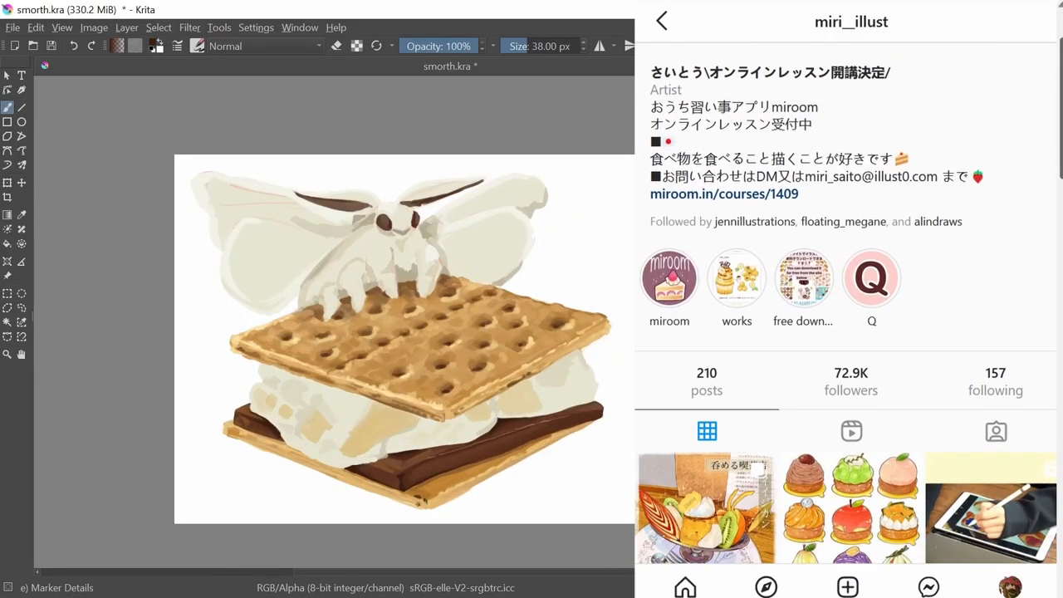
scroll(down, 3)
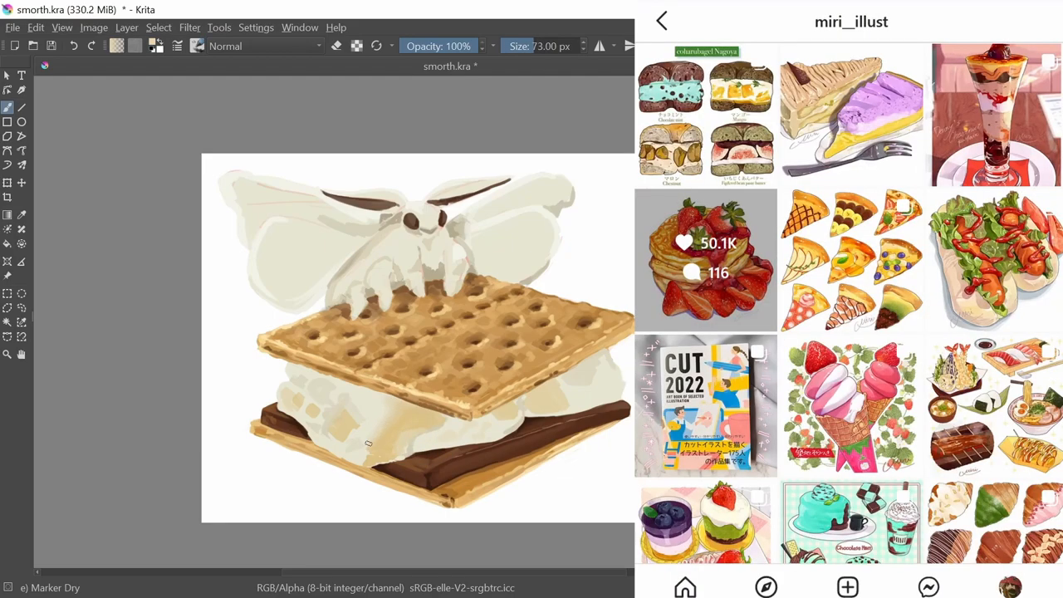
scroll(down, 3)
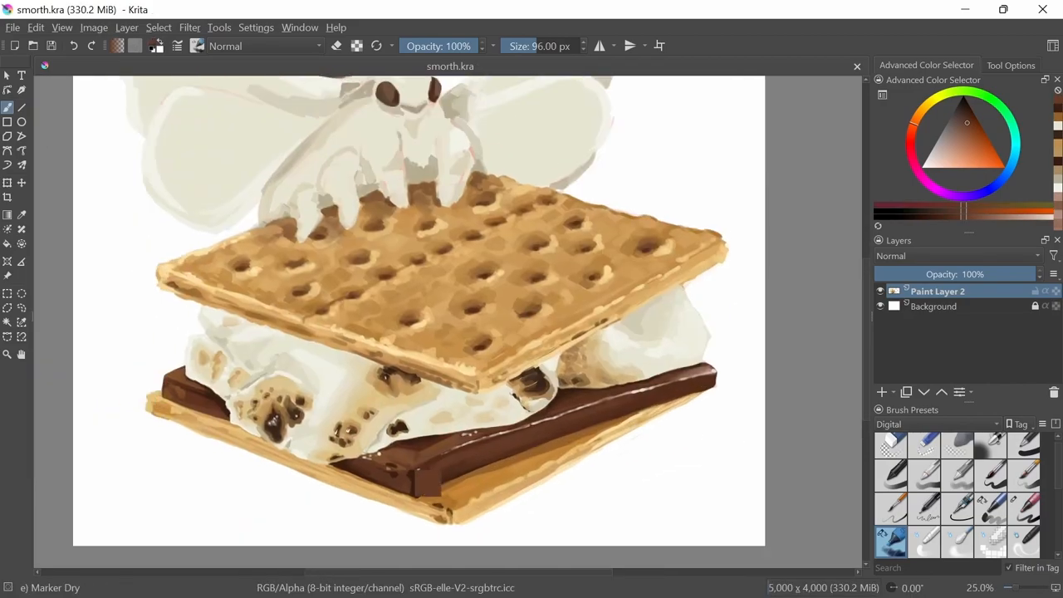
- Shade the moth's wings and fur with brownish and pale cream tones on Paint Layer 2
click(1023, 505)
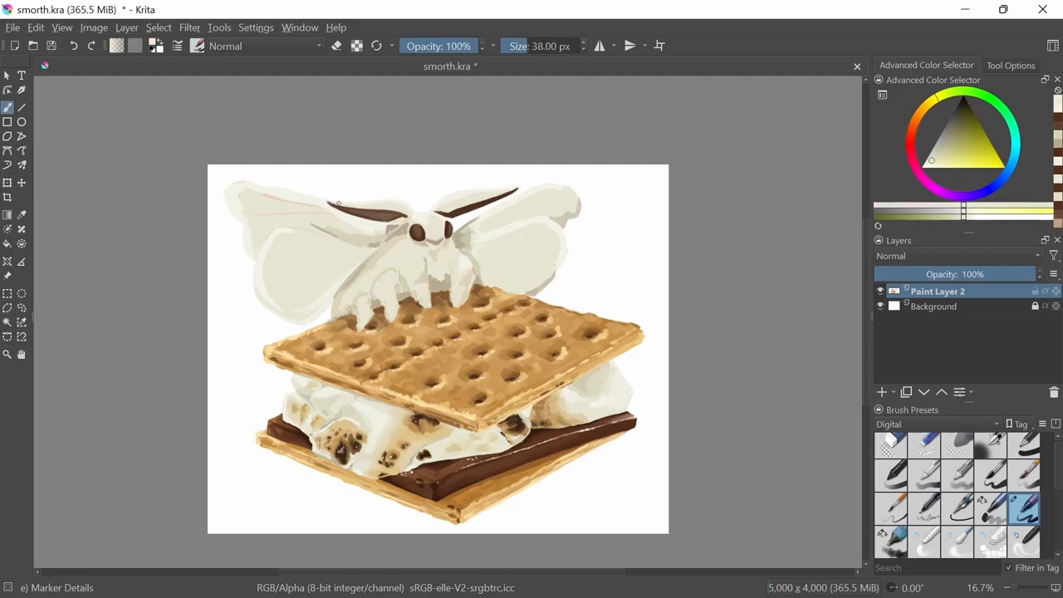
click(970, 116)
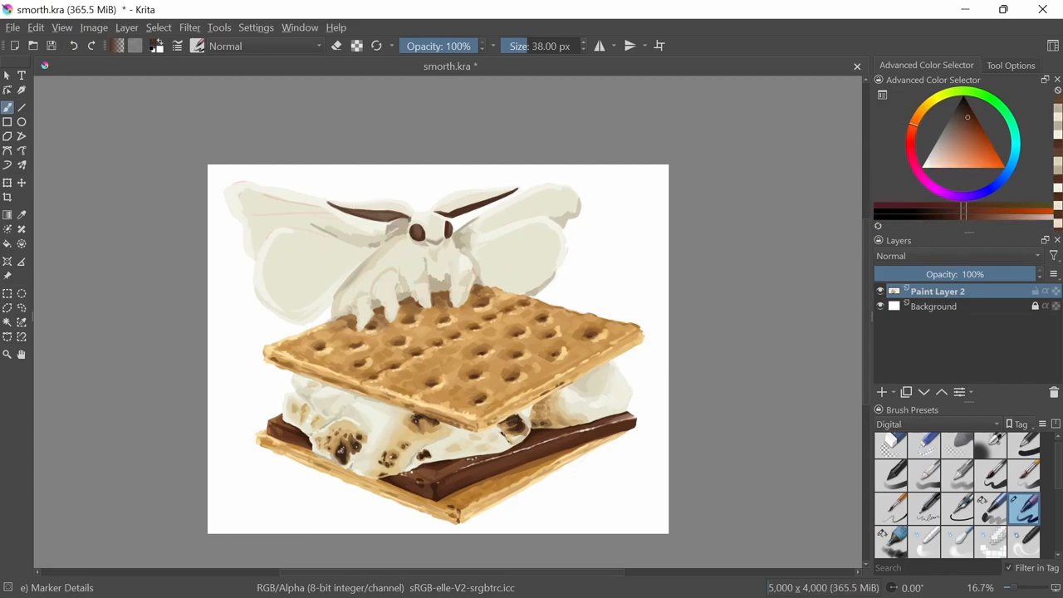
click(944, 146)
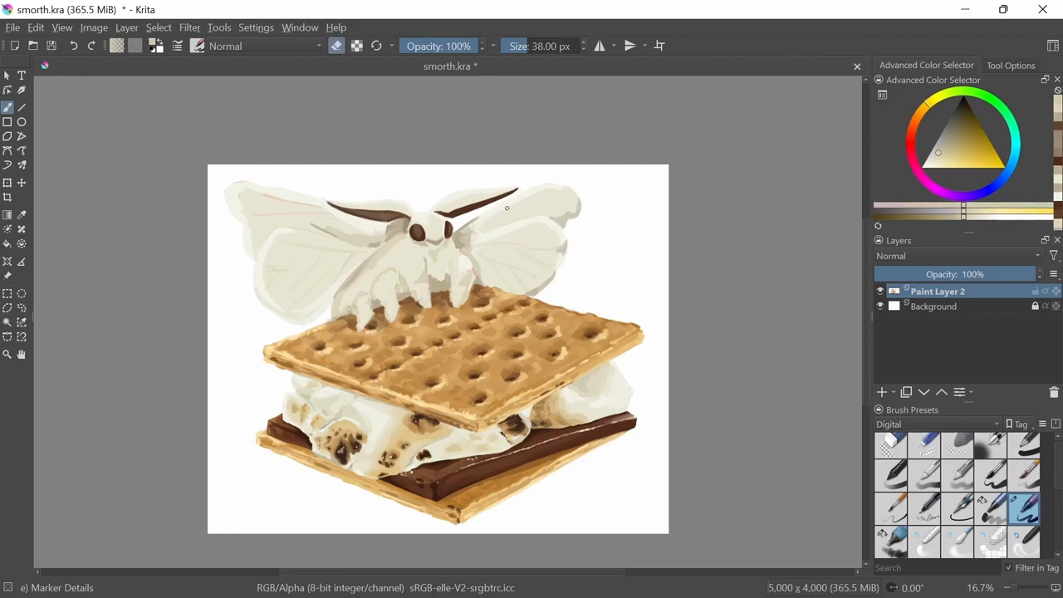
key(ctrl+s)
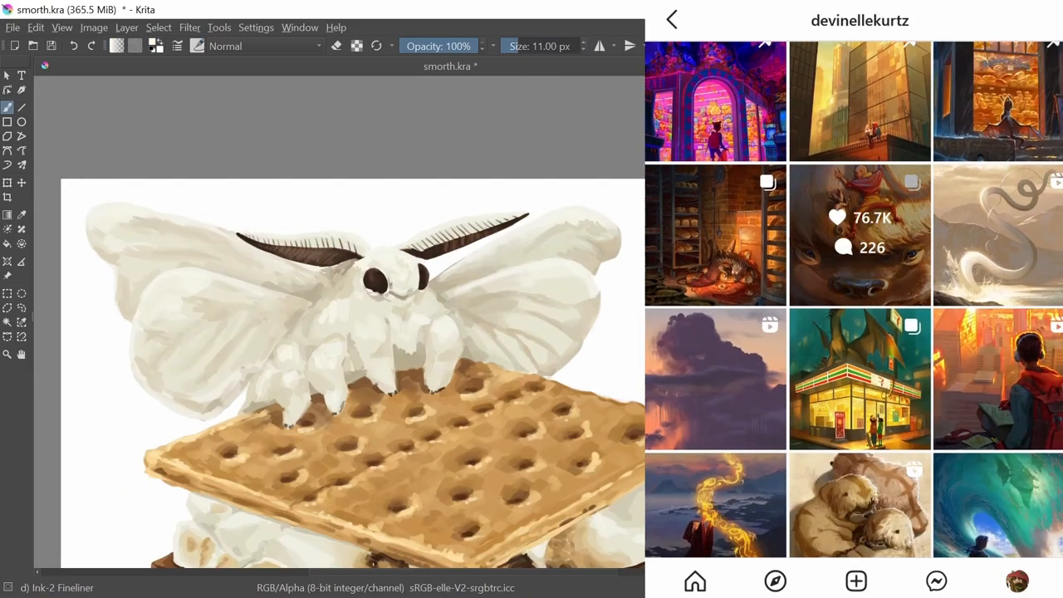
- Open the bakery dragon post from the profile grid and click through it
click(715, 235)
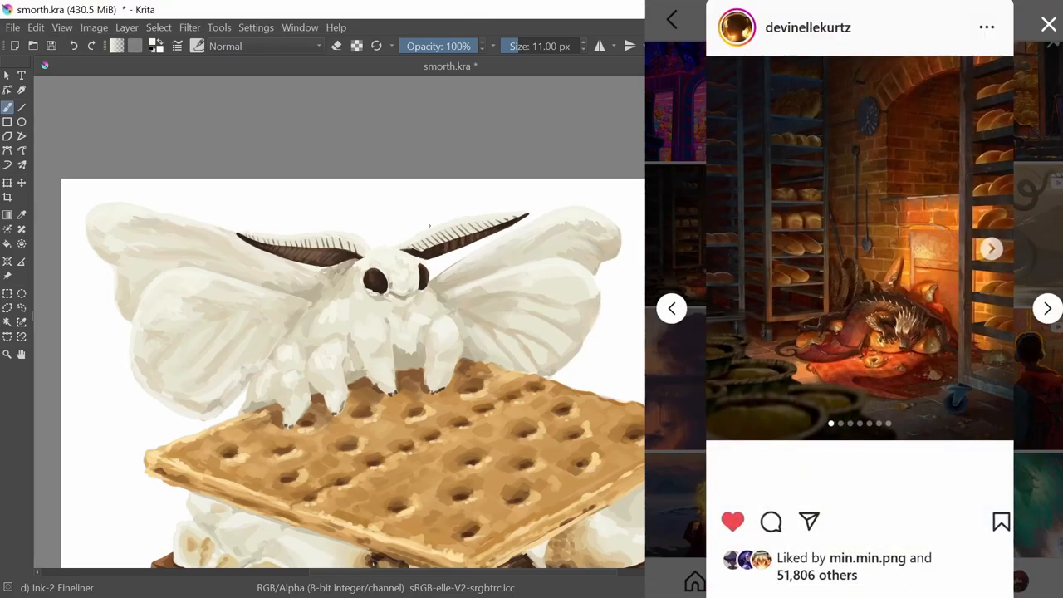
click(990, 249)
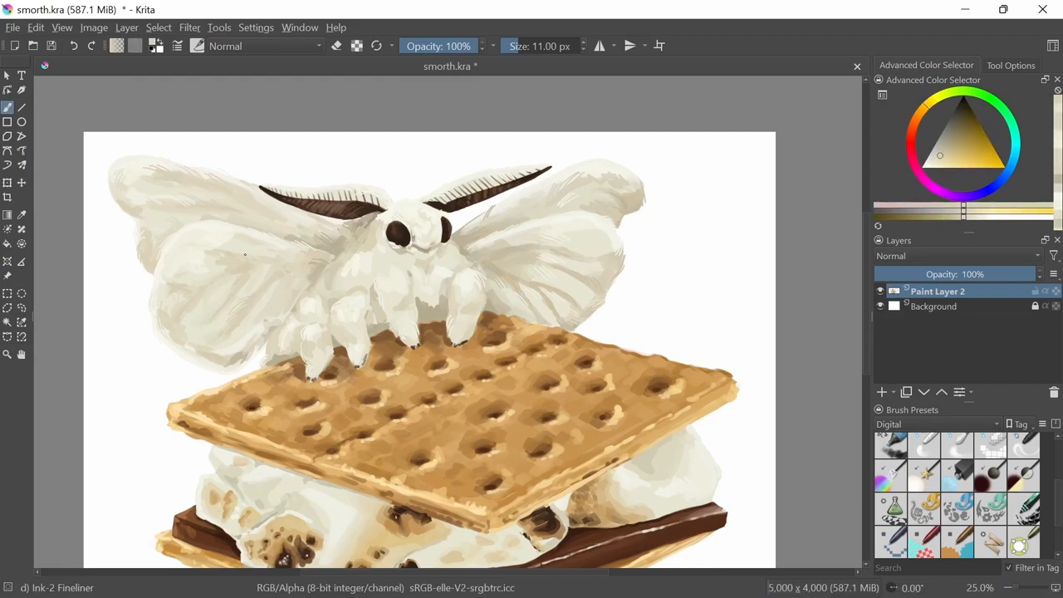
- Zoom in and paint delicate fur strokes on the moth with the Ink-2 Fineliner
scroll(down, 3)
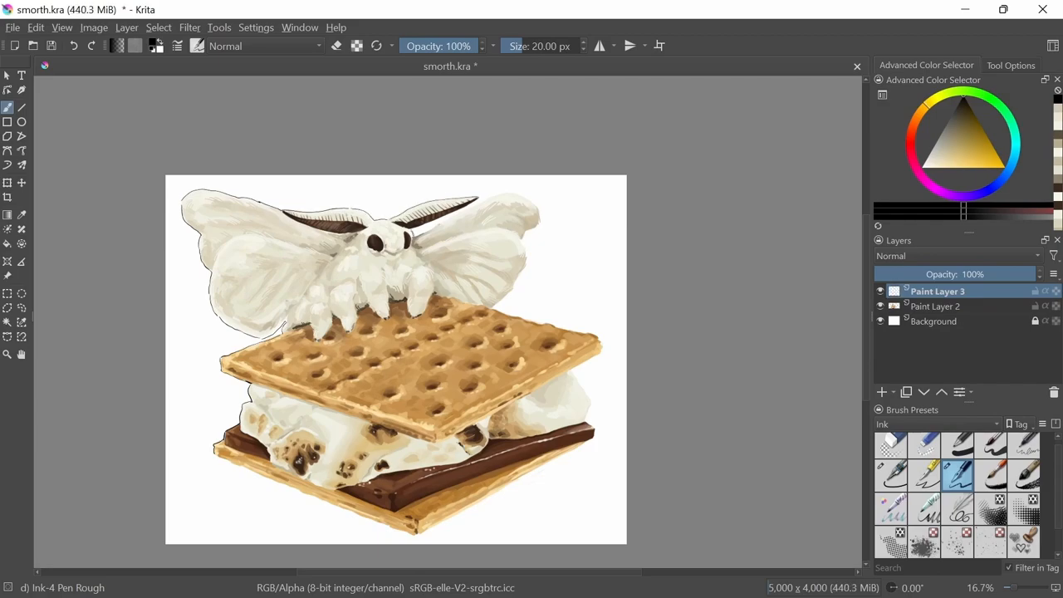
- Trace a black Ink-4 Pen Rough outline on Paint Layer 3, then add Paint Layer 4
scroll(down, 3)
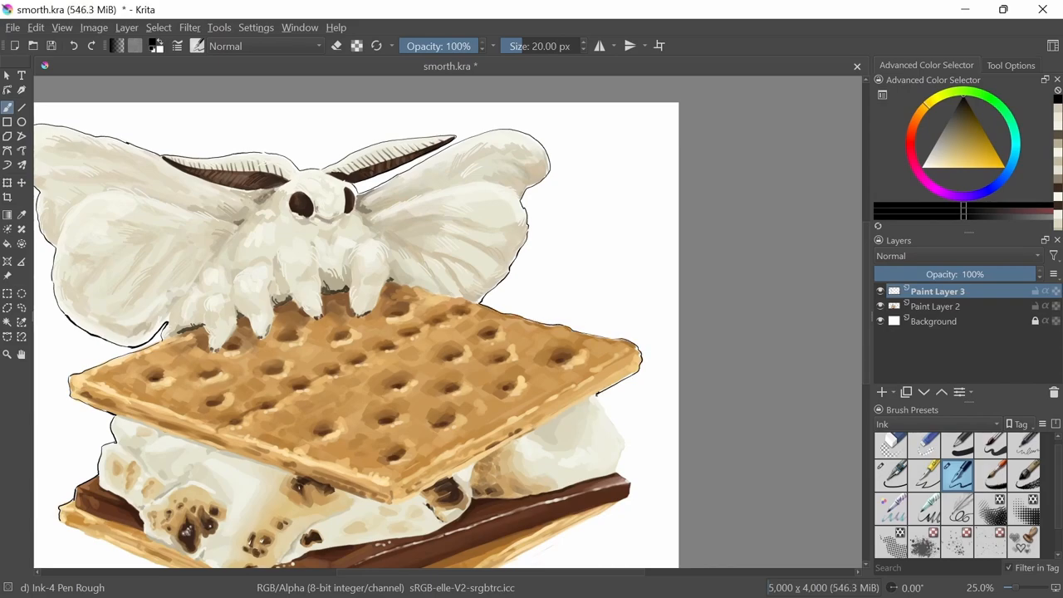
scroll(down, 3)
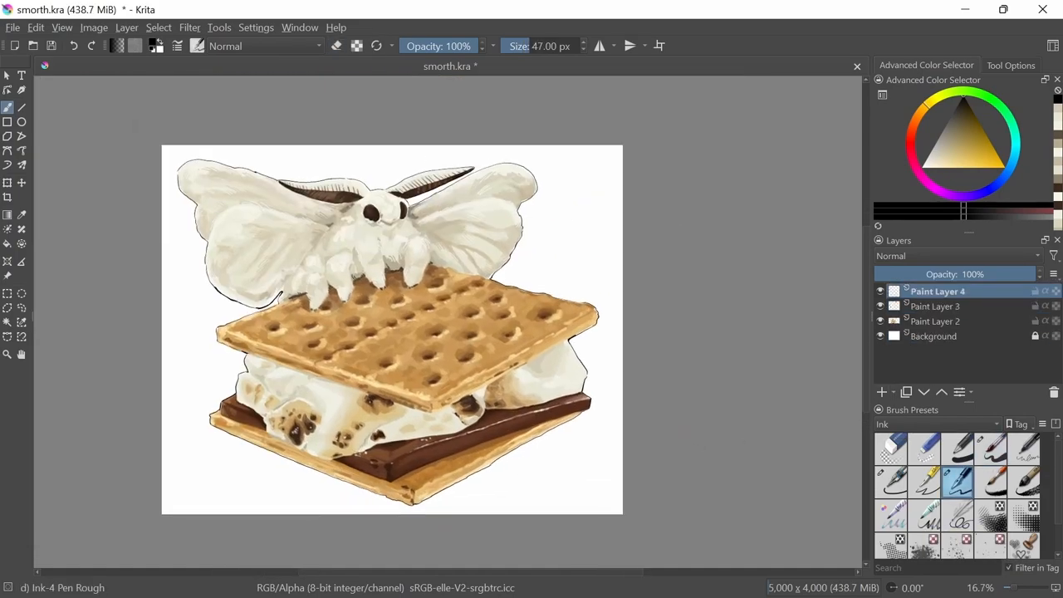
- Paint pastel swatch marks on Paint Layer 6 and start a green signature bottom-left
drag(548, 262, 561, 279)
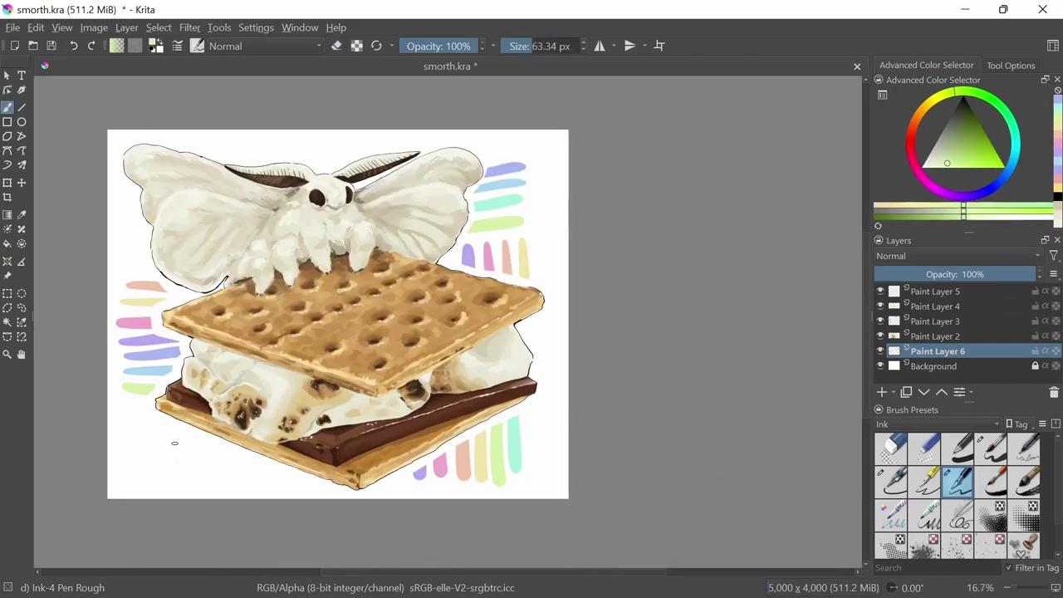
drag(154, 440, 178, 465)
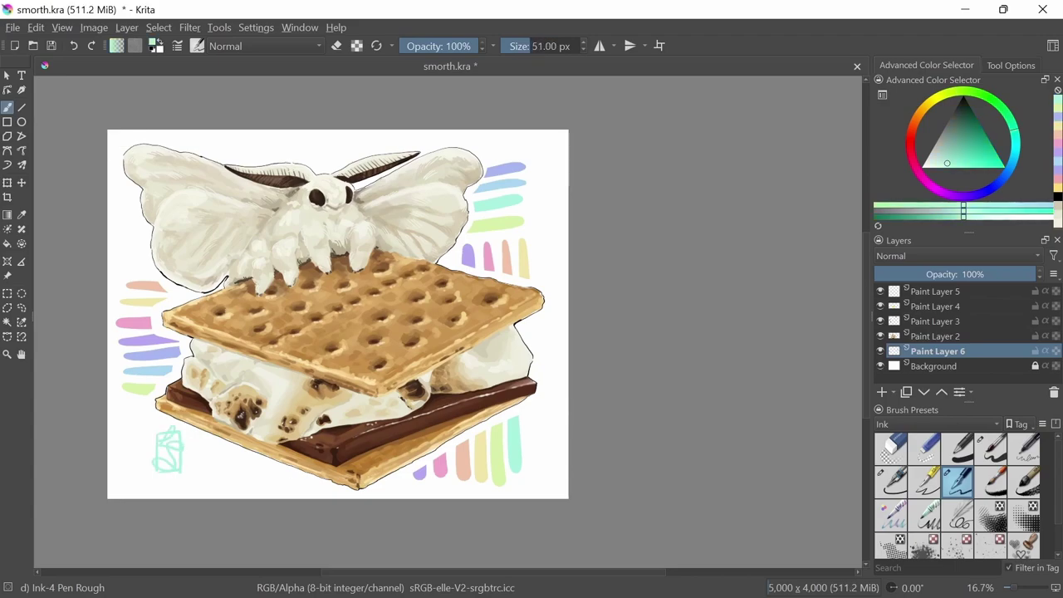